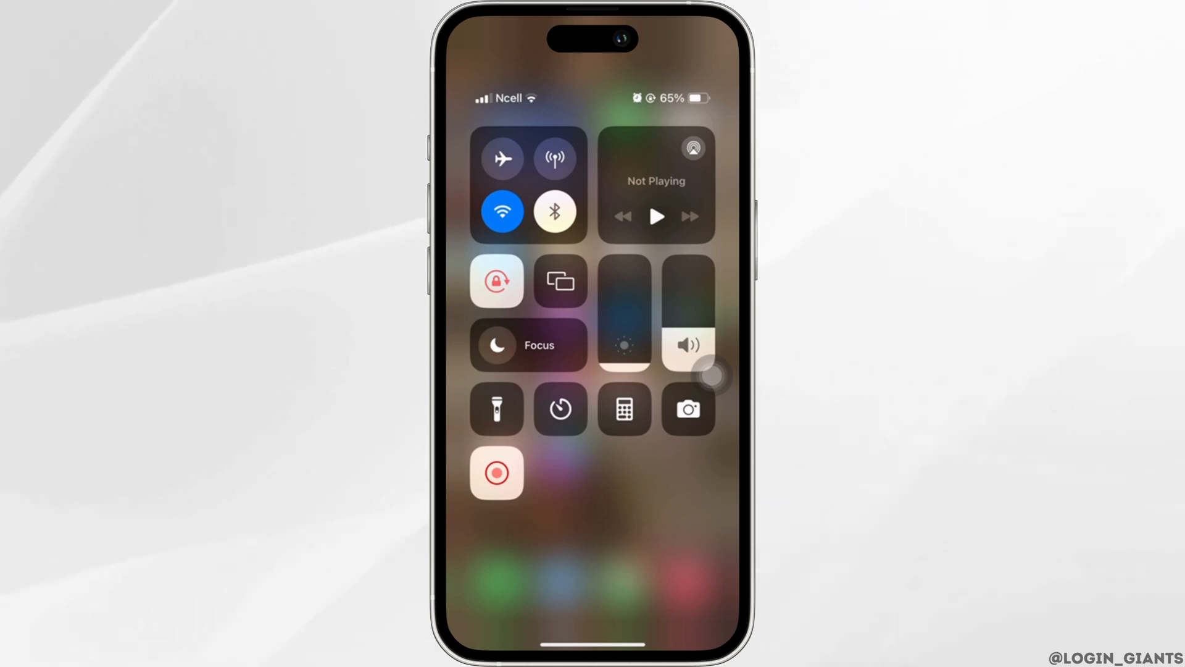
- Swipe Control Center away to reveal the home screen
left_click_drag(688, 345, 688, 272)
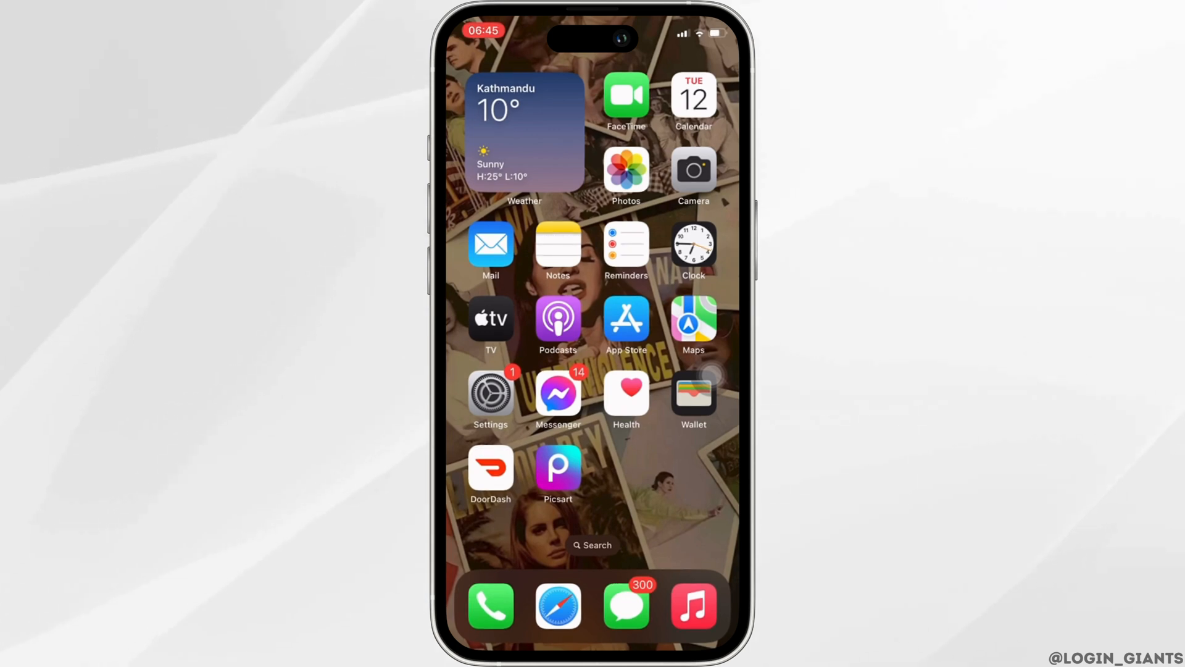
- Search the App Store for 'whatsapp' using the suggestion after typing 'whats'
left_click(491, 391)
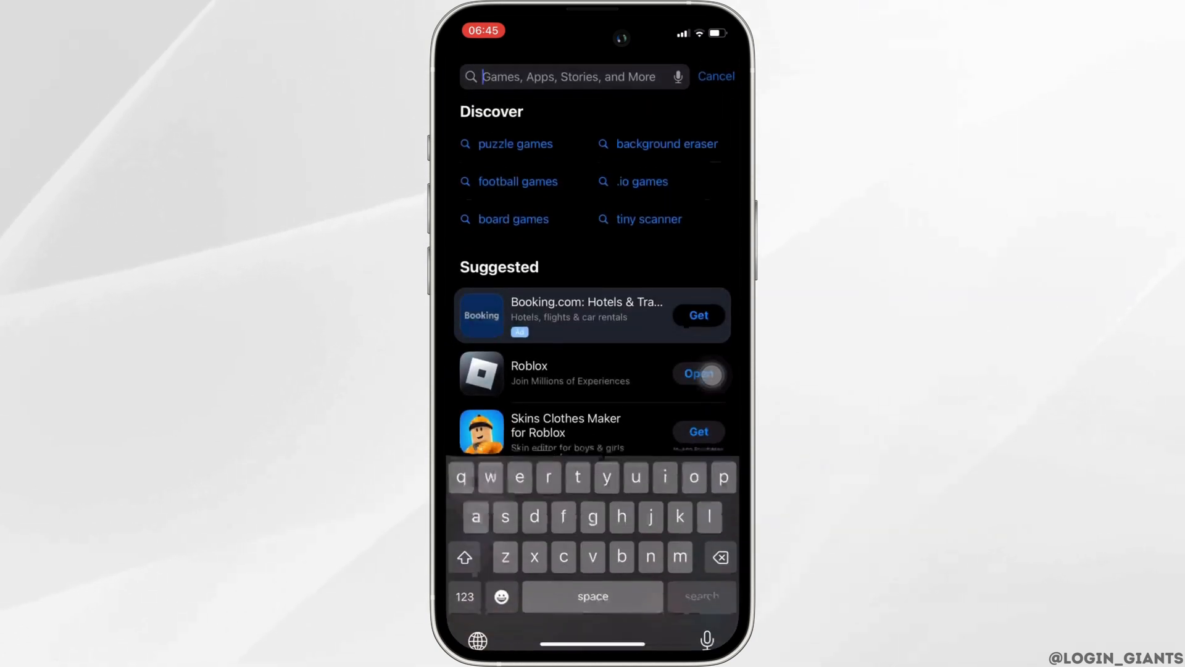
type("whats")
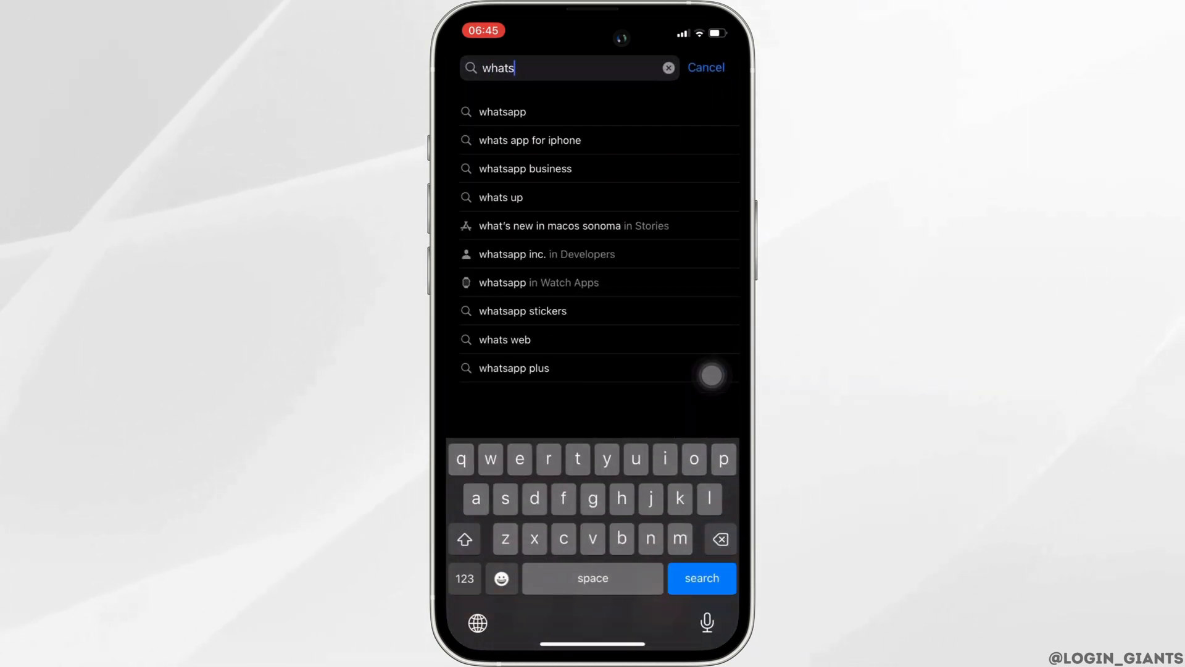
left_click(503, 112)
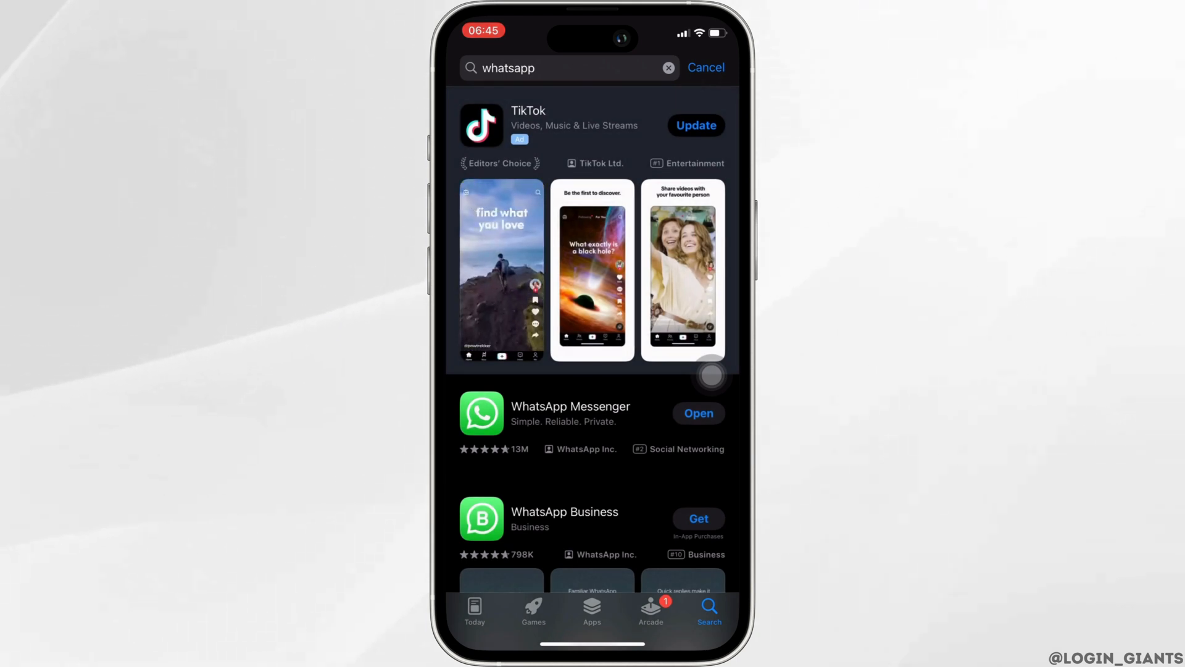
- Update WhatsApp Messenger from its App Store page and go back home
left_click(571, 414)
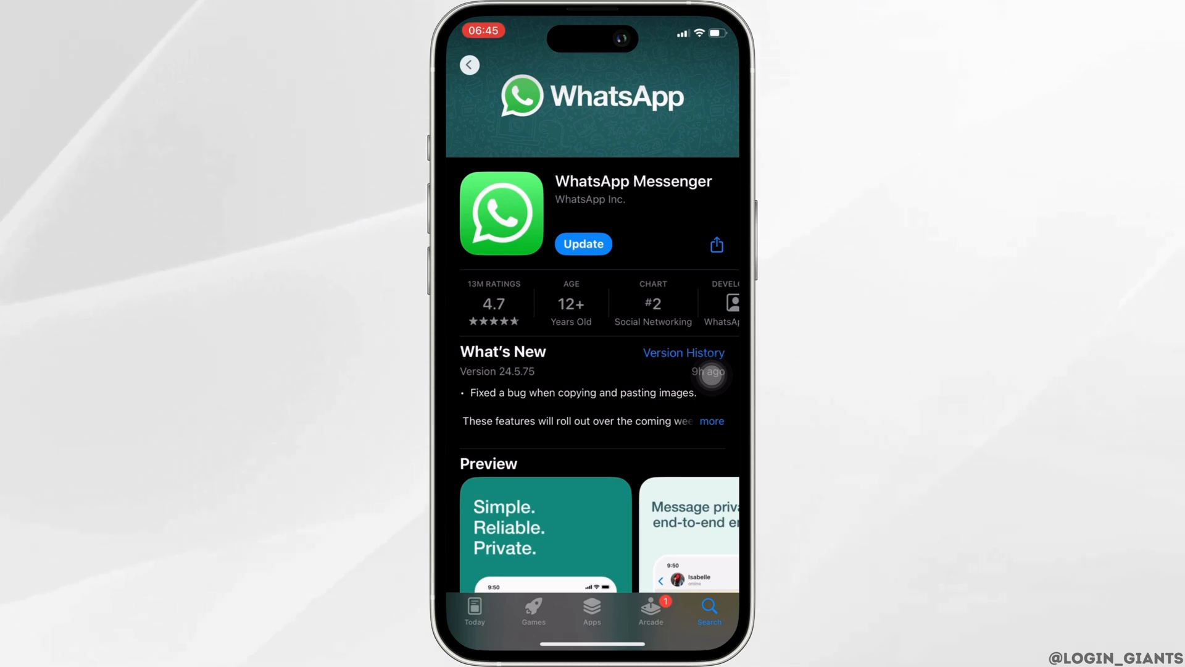
left_click(583, 244)
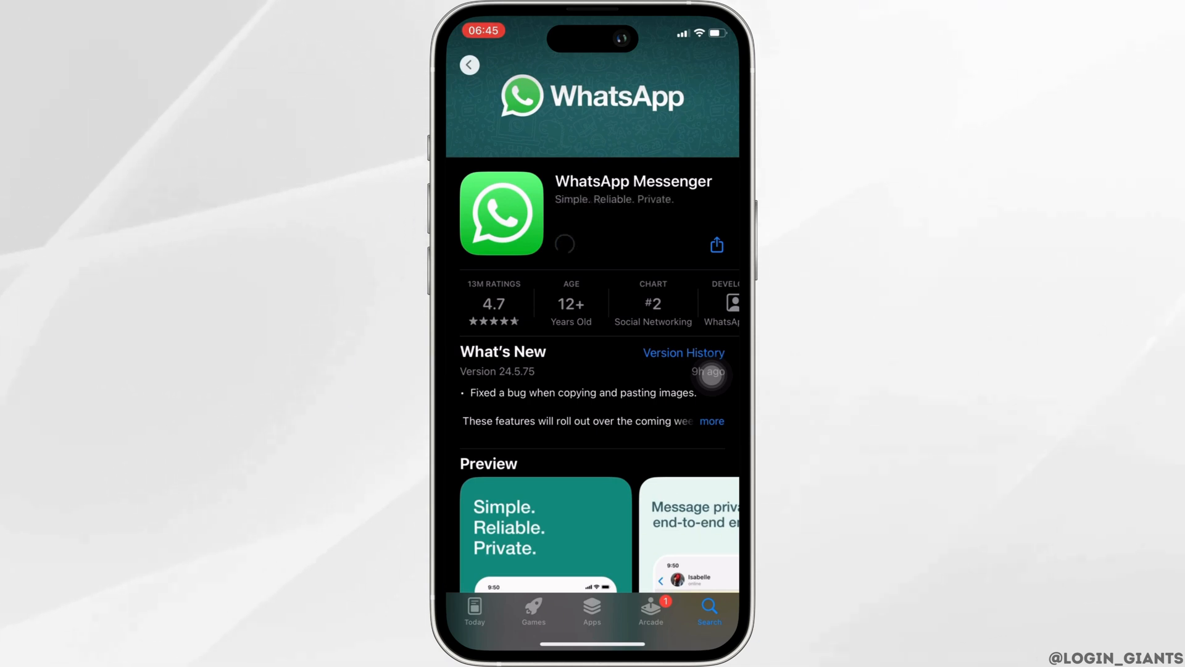
left_click(565, 244)
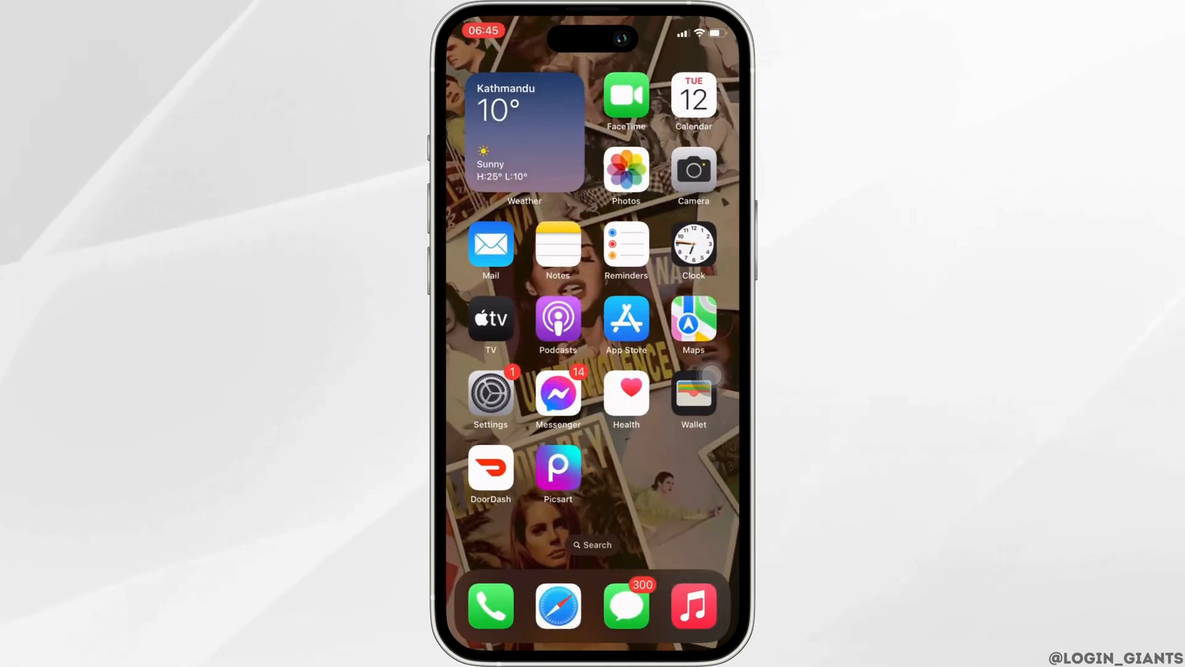
- In Settings, go to General > iPhone Storage and scroll to WhatsApp
left_click(491, 391)
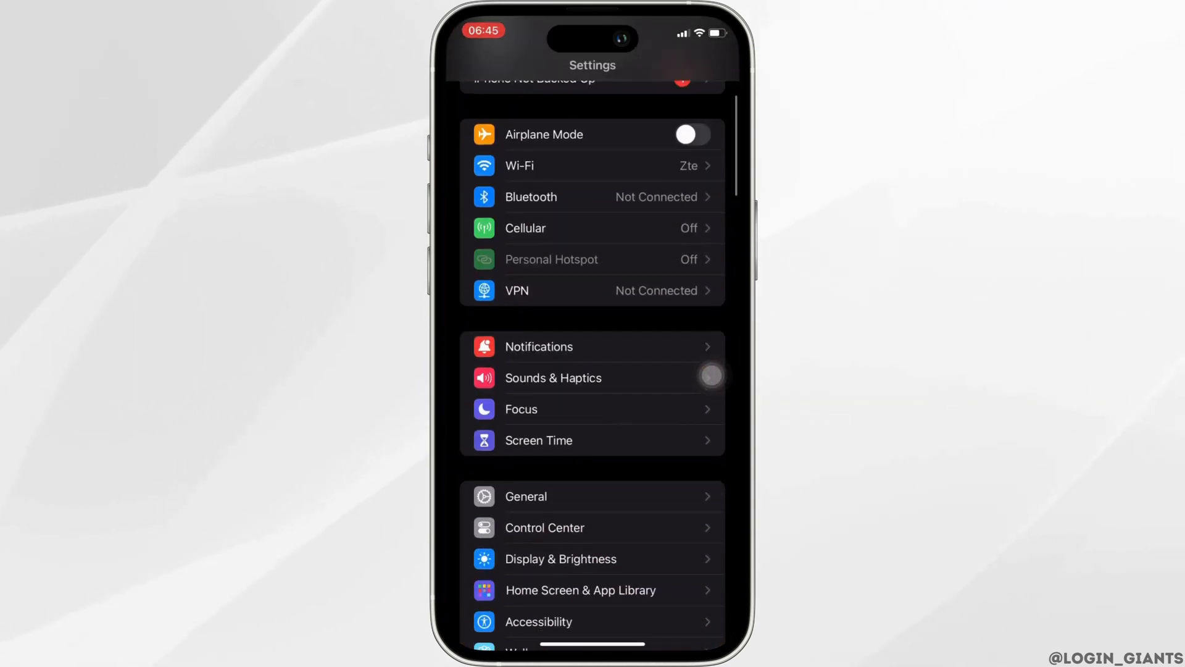
scroll("down", 3)
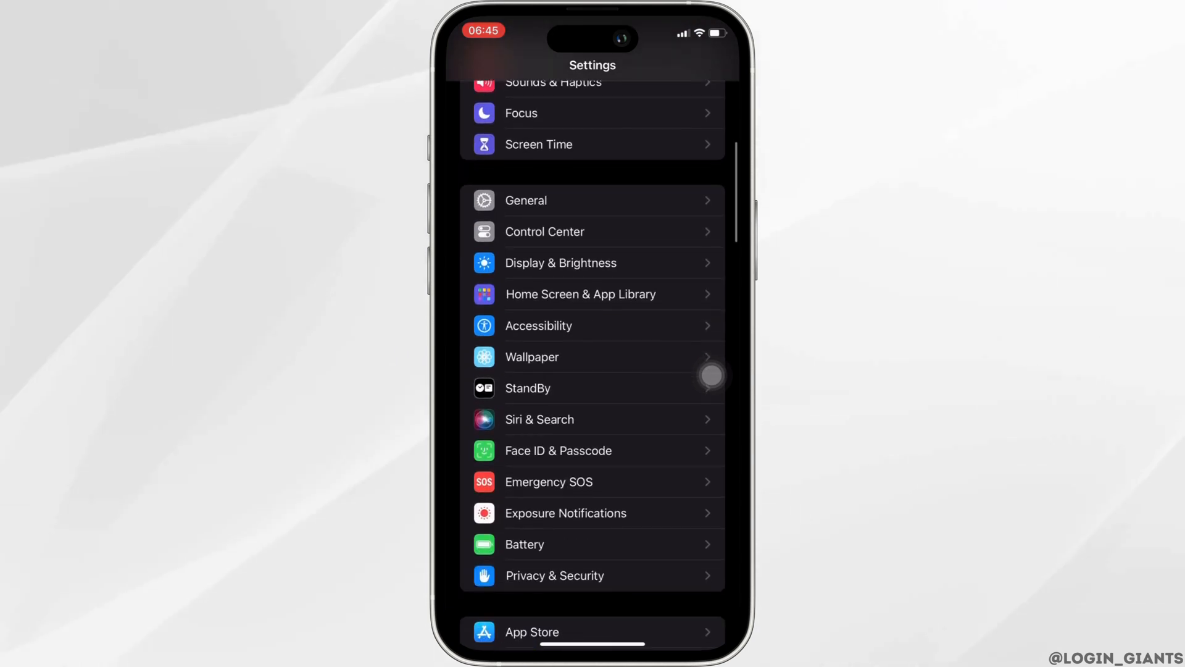
left_click(526, 200)
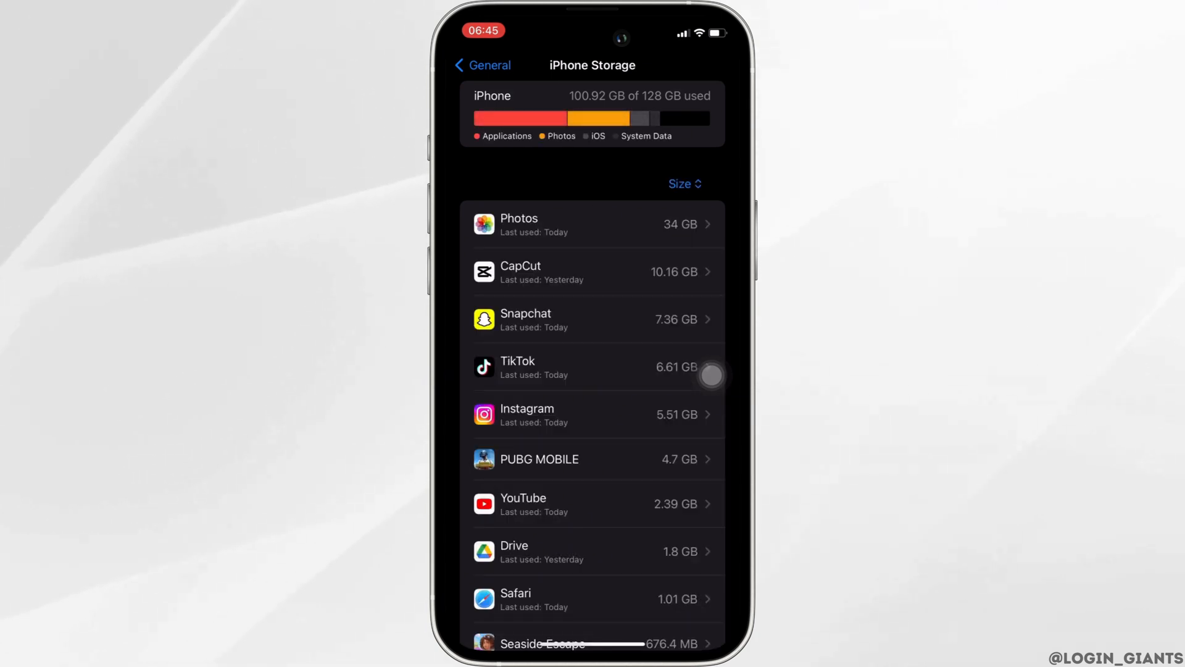
scroll("down", 3)
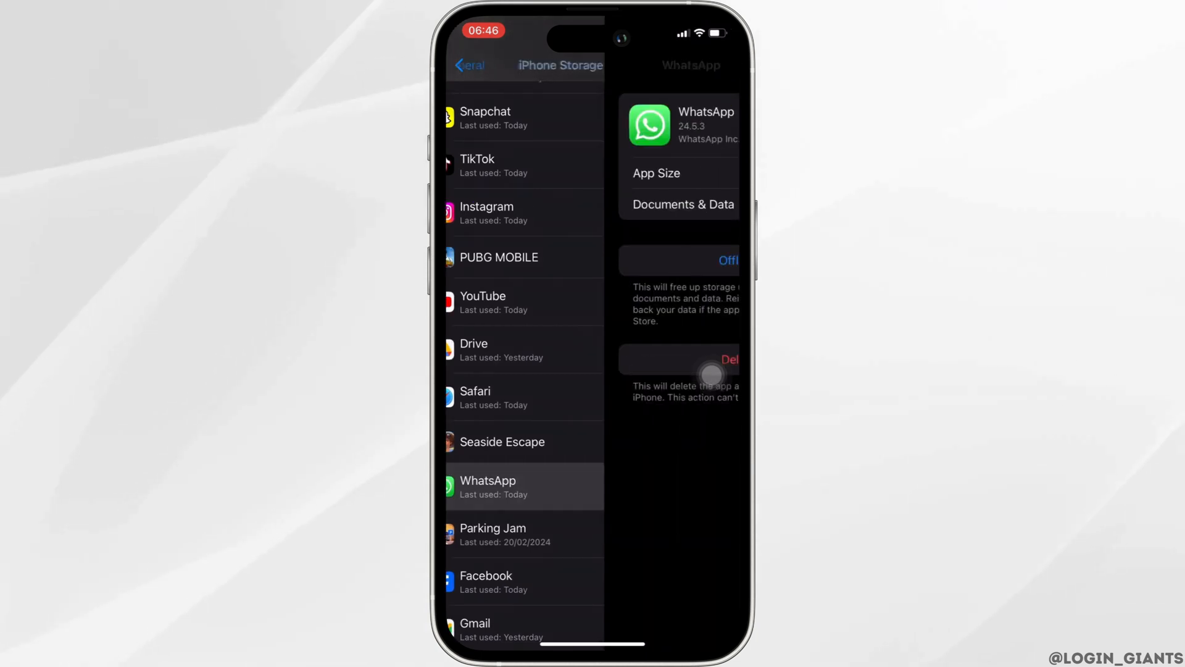
- Open WhatsApp's storage page and confirm Offload App, keeping its data
left_click(488, 487)
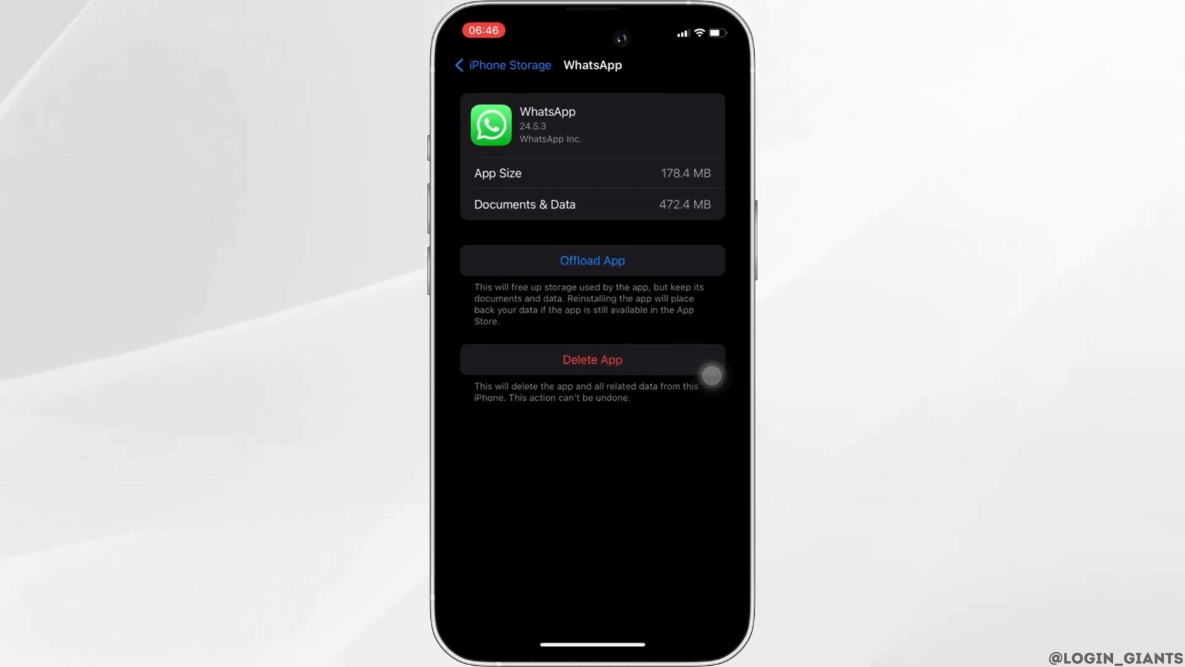
left_click(592, 261)
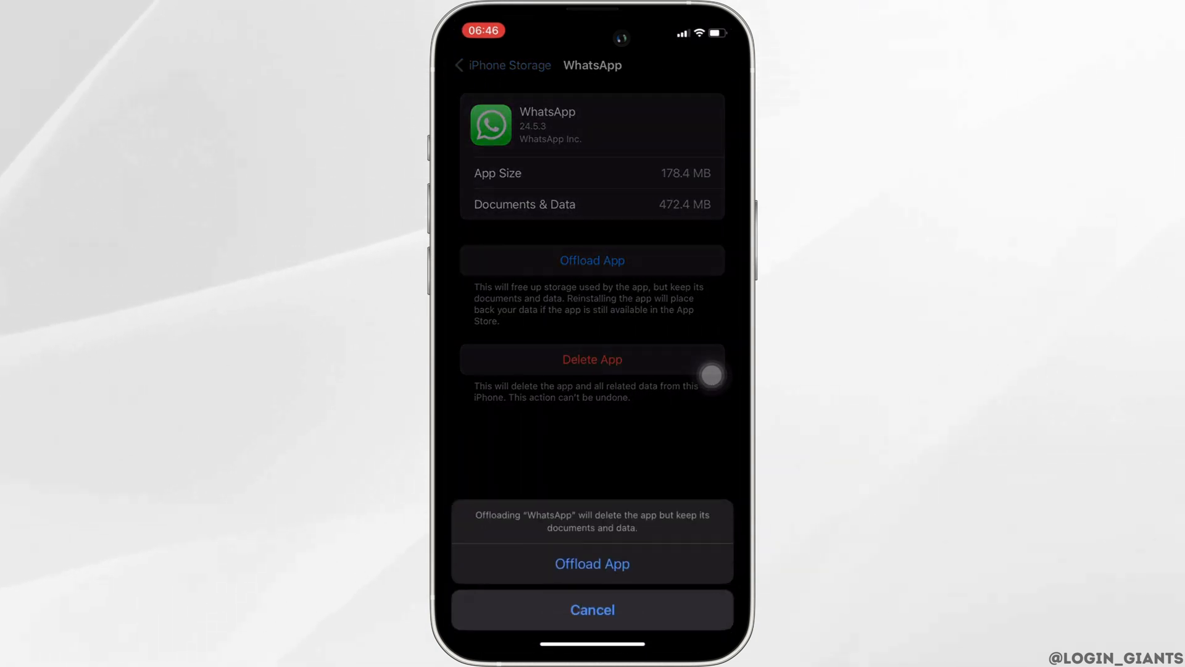
left_click(592, 609)
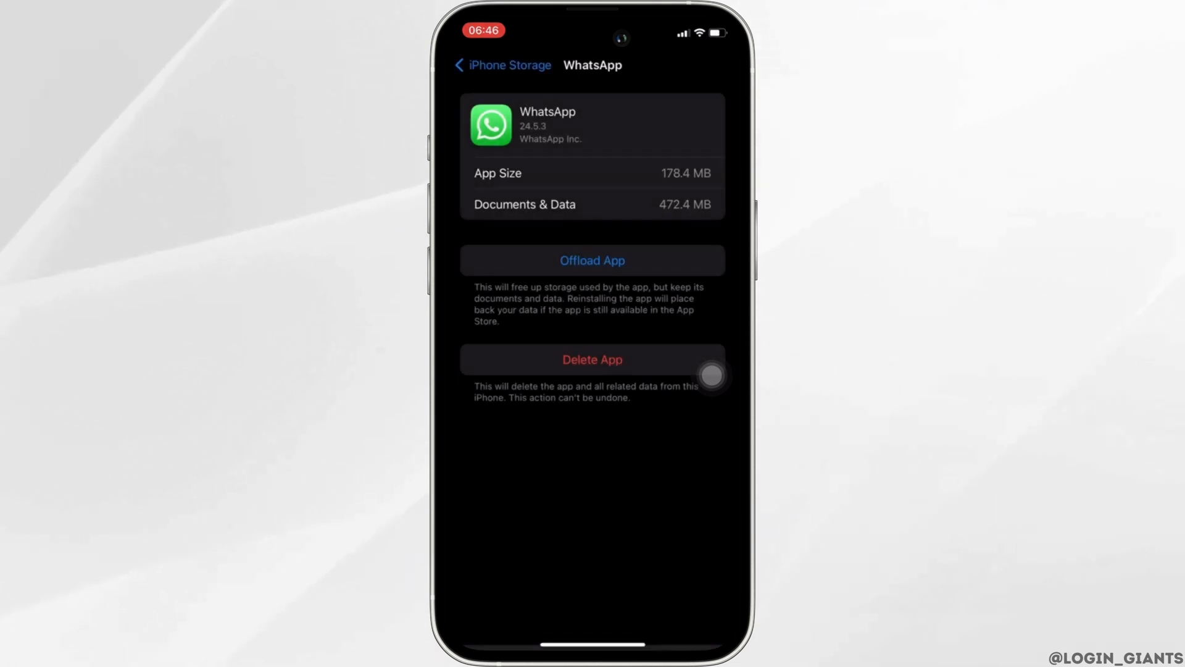